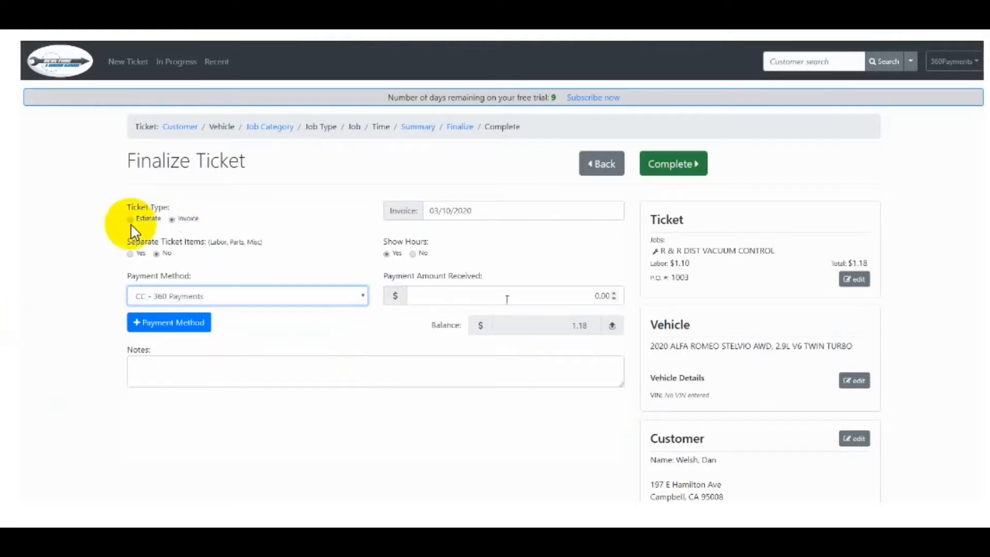
Enter $1.18 as the payment amount received by transferring the remaining balance.
click(505, 295)
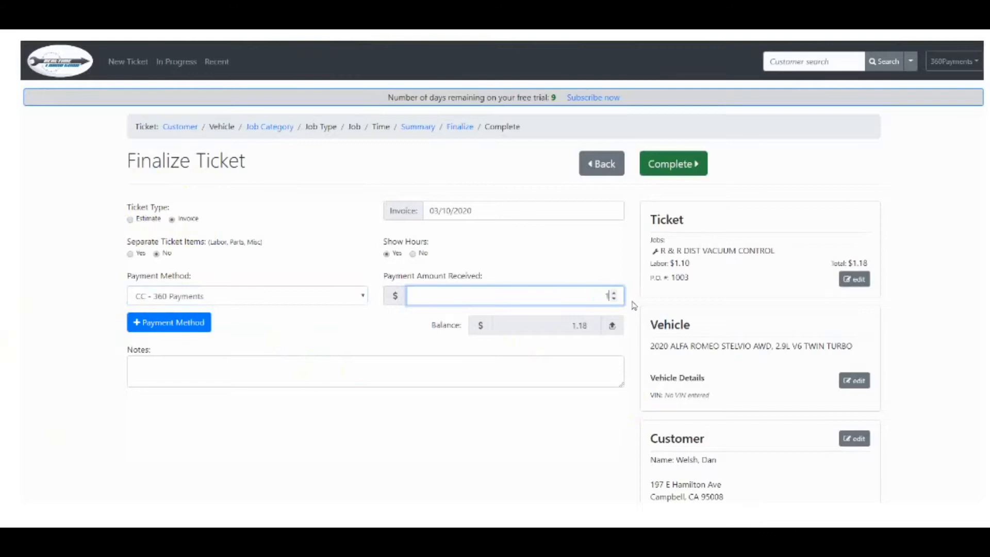
click(611, 325)
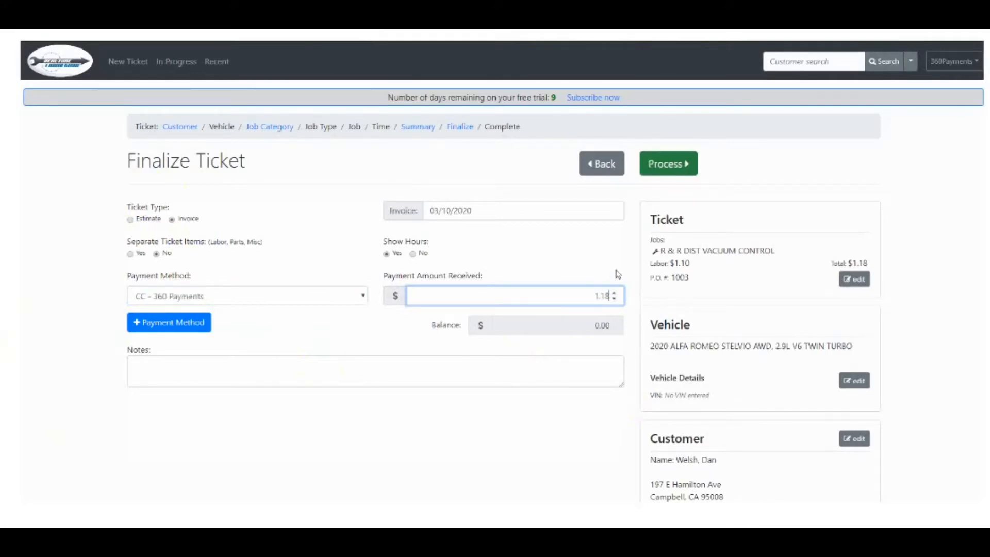
mouse_move(681, 175)
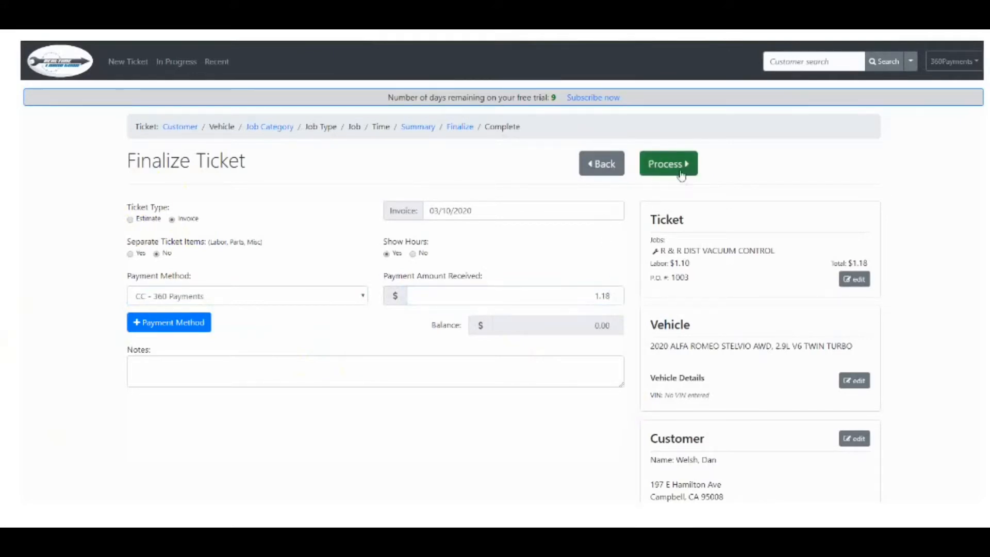
click(667, 164)
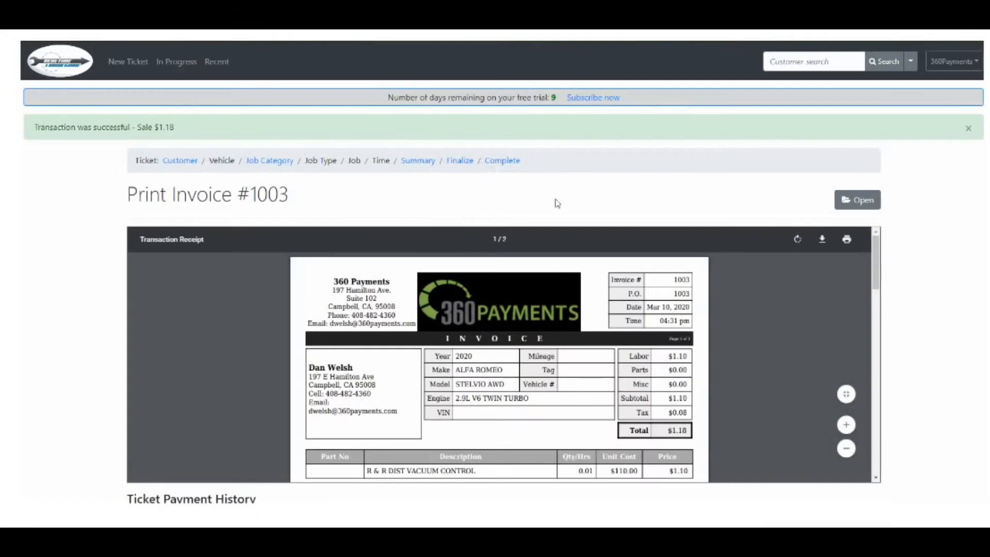
scroll(down, 3)
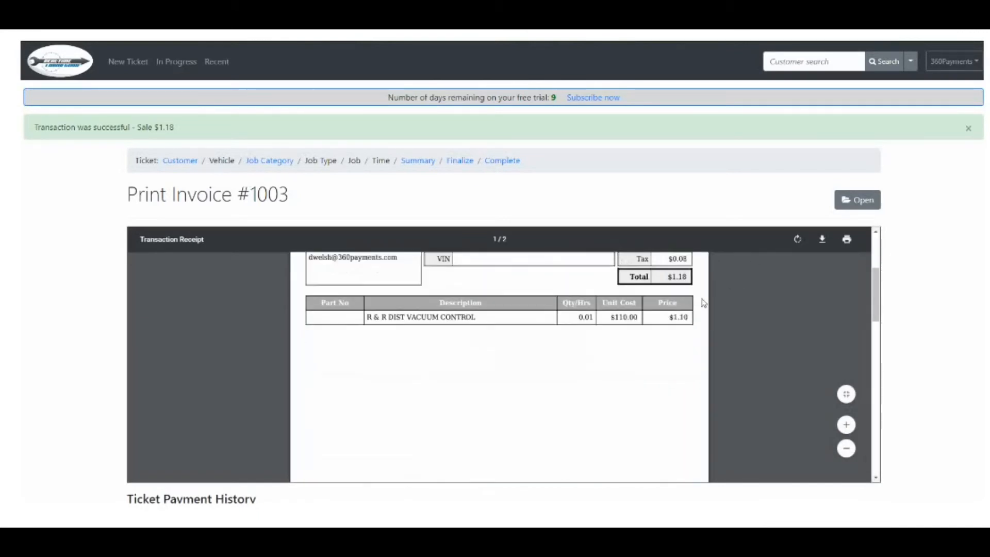
scroll(down, 3)
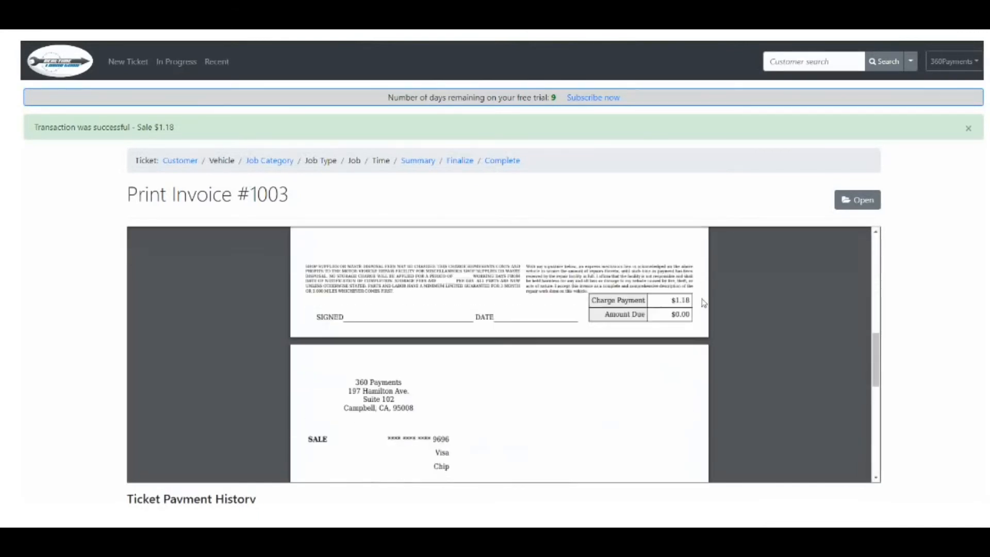